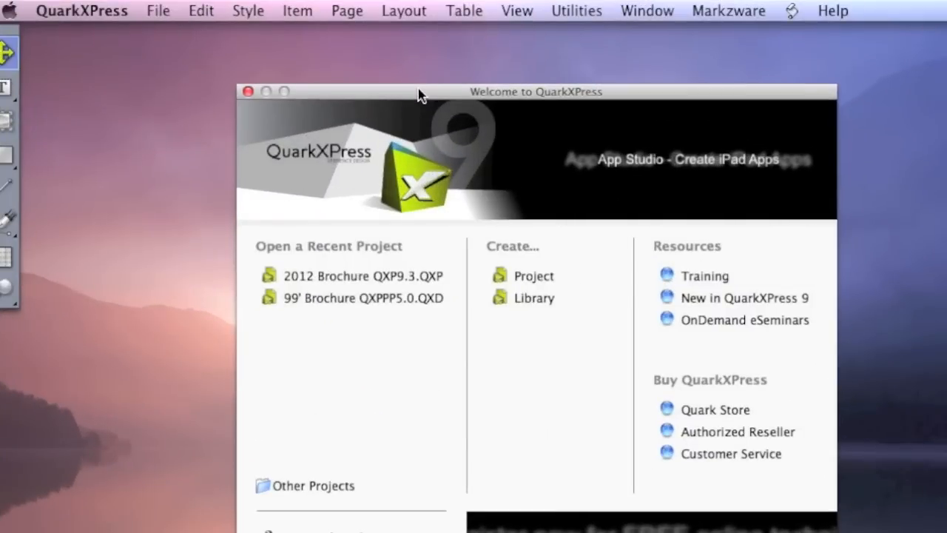
{"action": "mouse_move", "coordinate": [534, 298]}
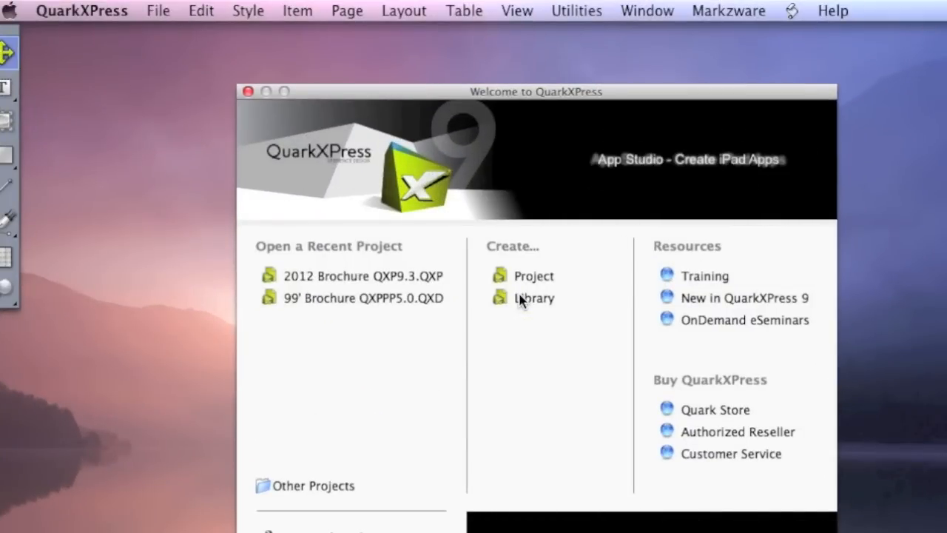
{"action": "mouse_move", "coordinate": [662, 121]}
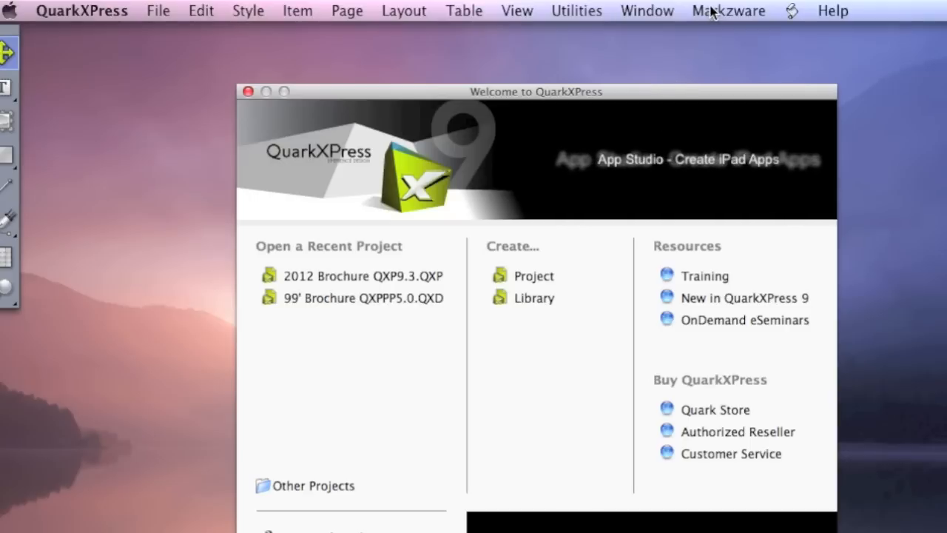
- Reach the PDF2DTP plug-in entry under the Markzware menu on the welcome screen
{"action": "left_click", "coordinate": [728, 10]}
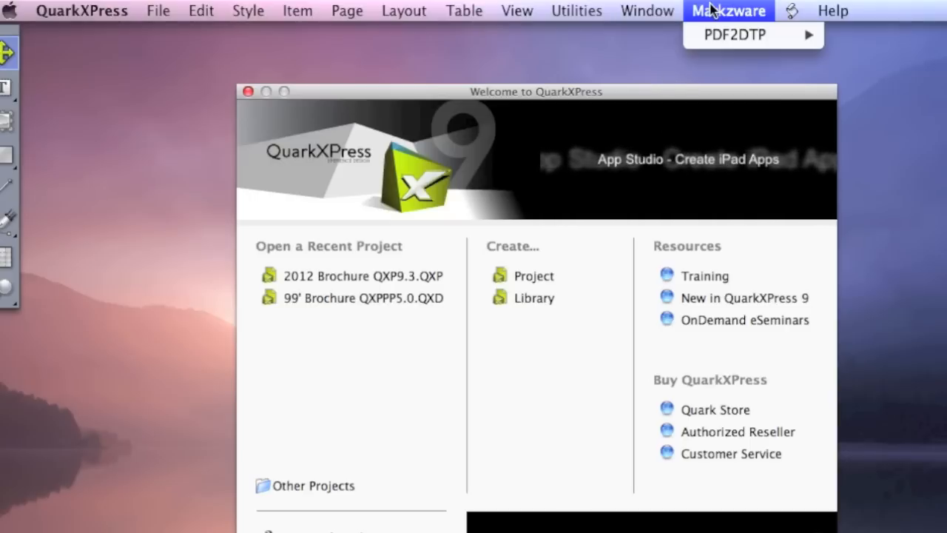
{"action": "mouse_move", "coordinate": [732, 35]}
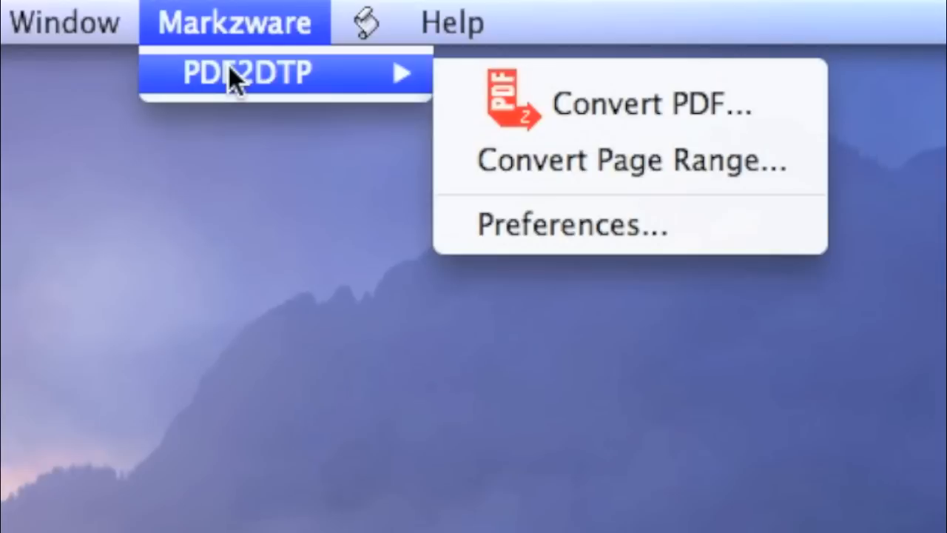
{"action": "mouse_move", "coordinate": [418, 97]}
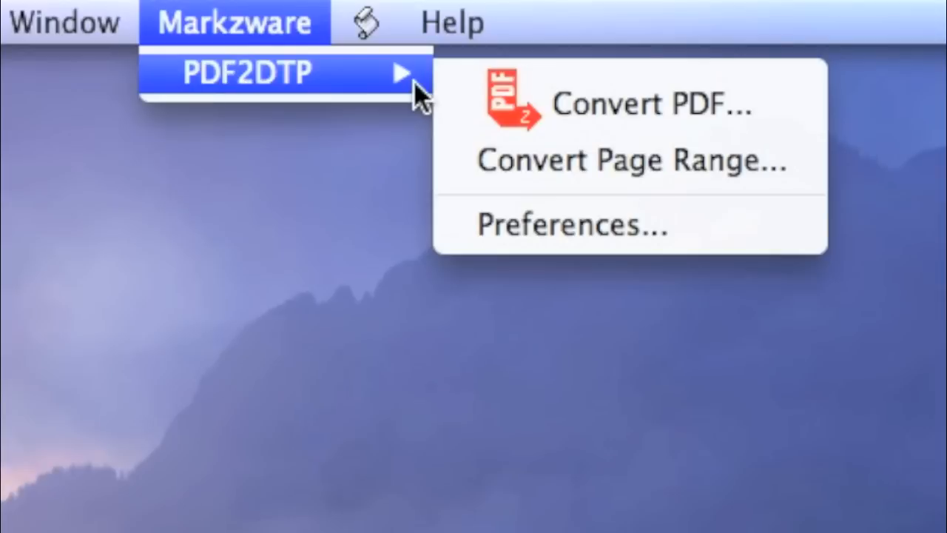
{"action": "mouse_move", "coordinate": [629, 103]}
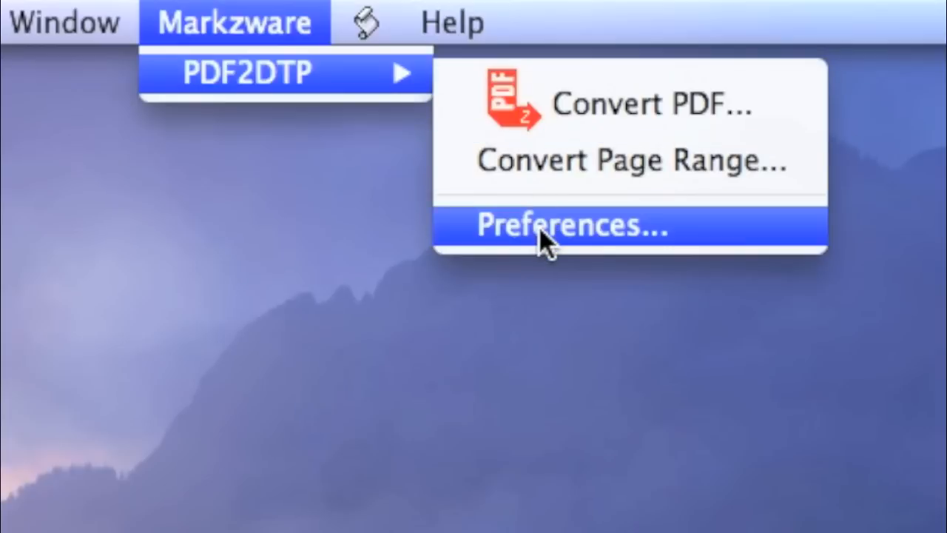
- Show the PDF2DTP Preferences dialog with document, image, style and save-location options
{"action": "left_click", "coordinate": [574, 225]}
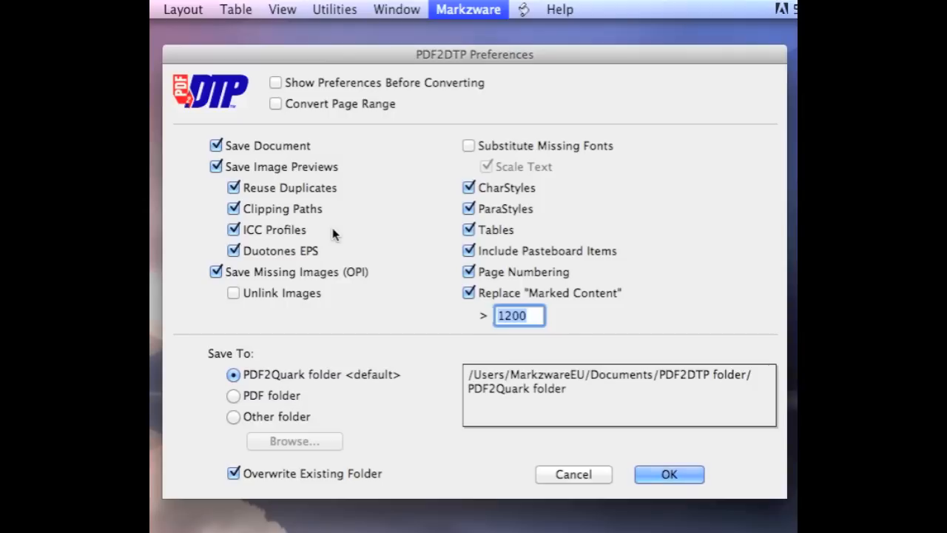
{"action": "mouse_move", "coordinate": [319, 235]}
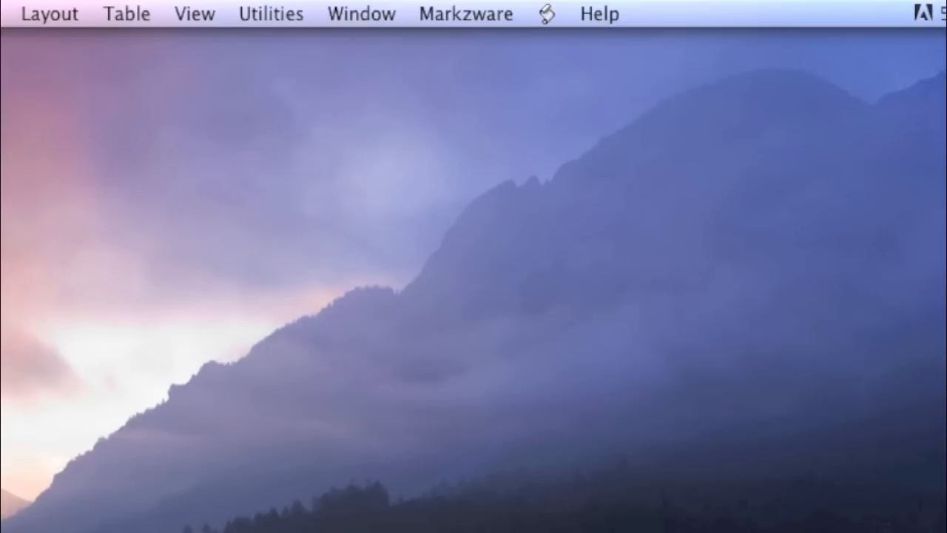
- Start Convert PDF and choose ID2Qv4_Manual.pdf, reaching the missing-fonts warning
{"action": "left_click", "coordinate": [466, 13]}
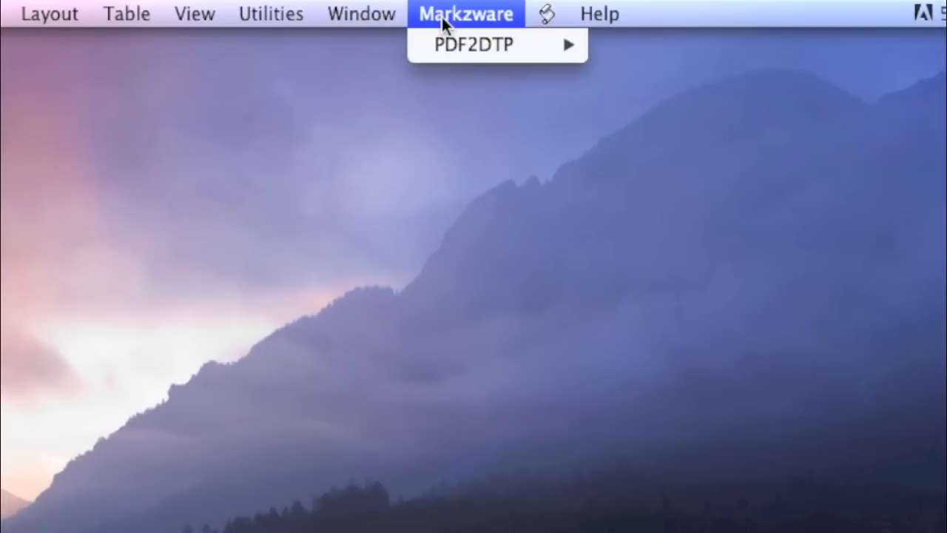
{"action": "mouse_move", "coordinate": [477, 44]}
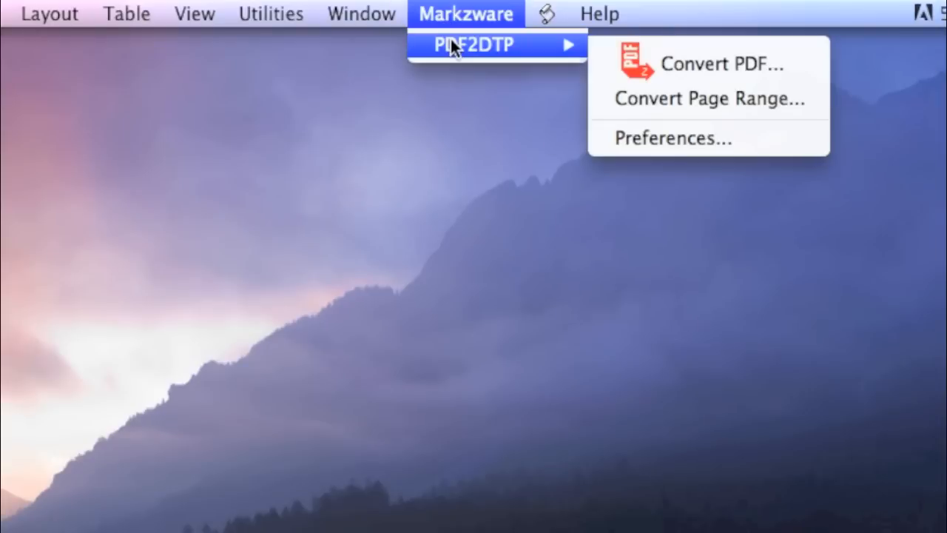
{"action": "mouse_move", "coordinate": [621, 70]}
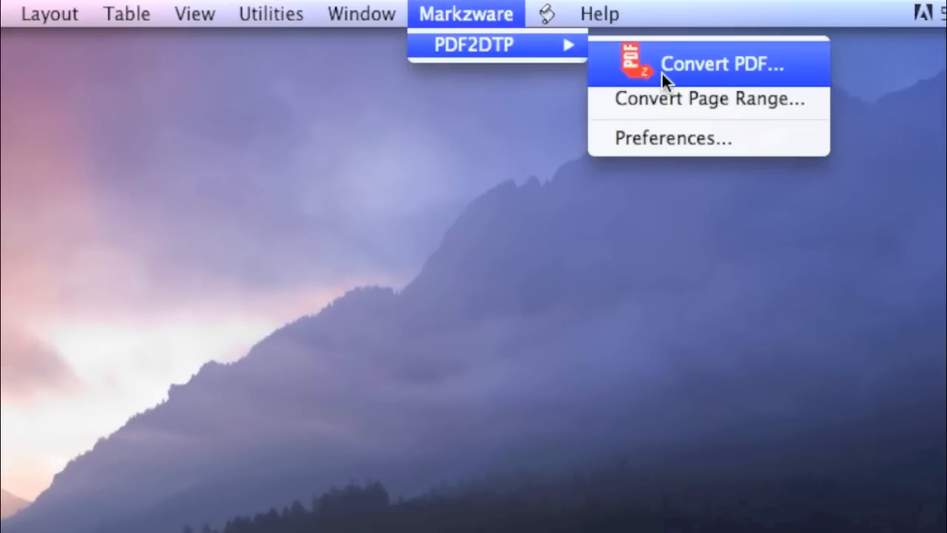
{"action": "left_click", "coordinate": [721, 63]}
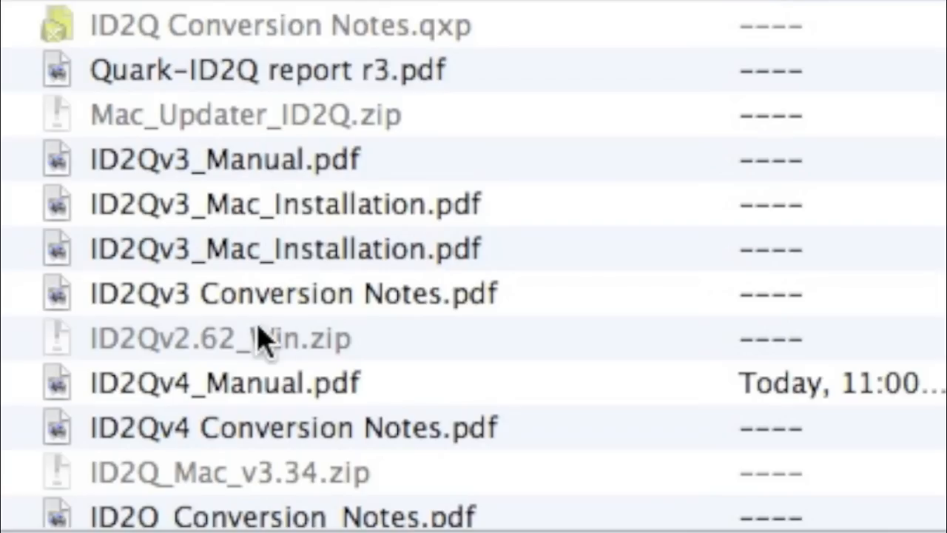
{"action": "mouse_move", "coordinate": [263, 407]}
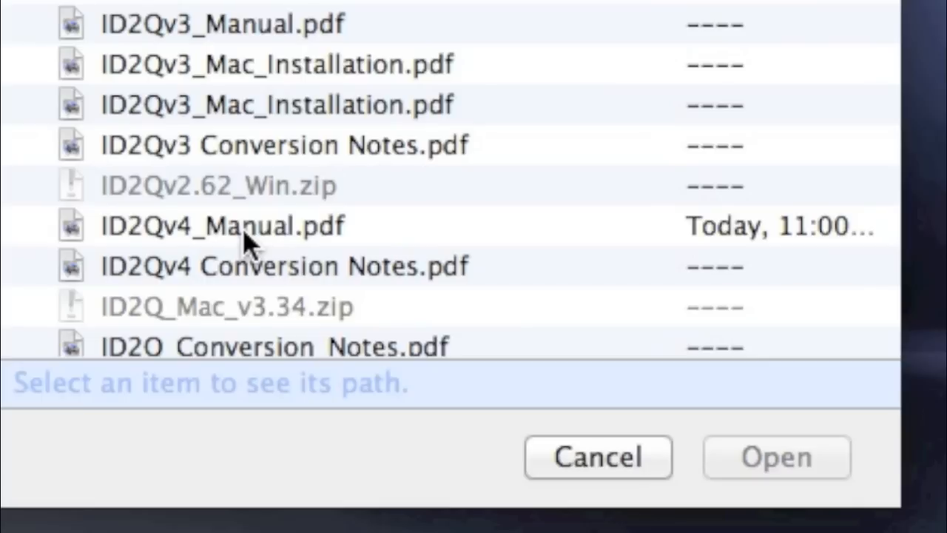
{"action": "left_click", "coordinate": [221, 225]}
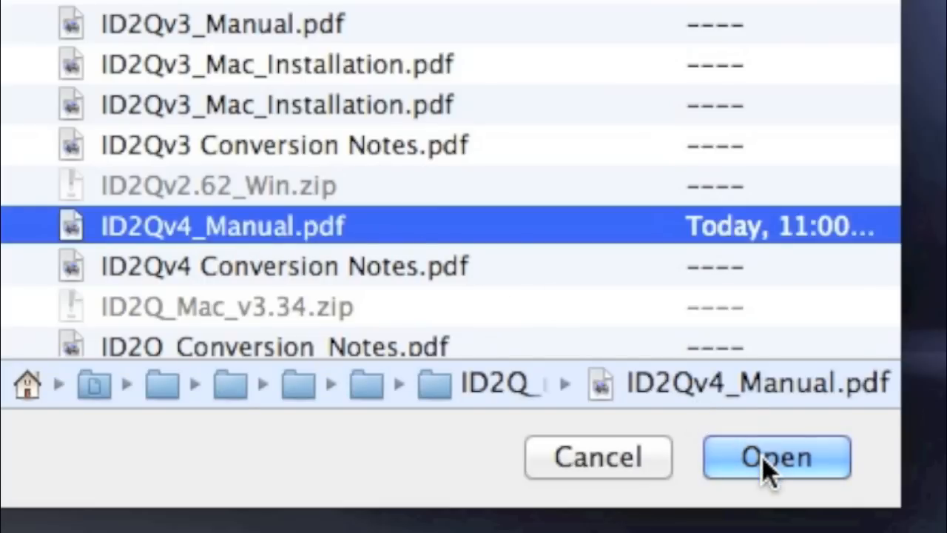
{"action": "left_click", "coordinate": [776, 457]}
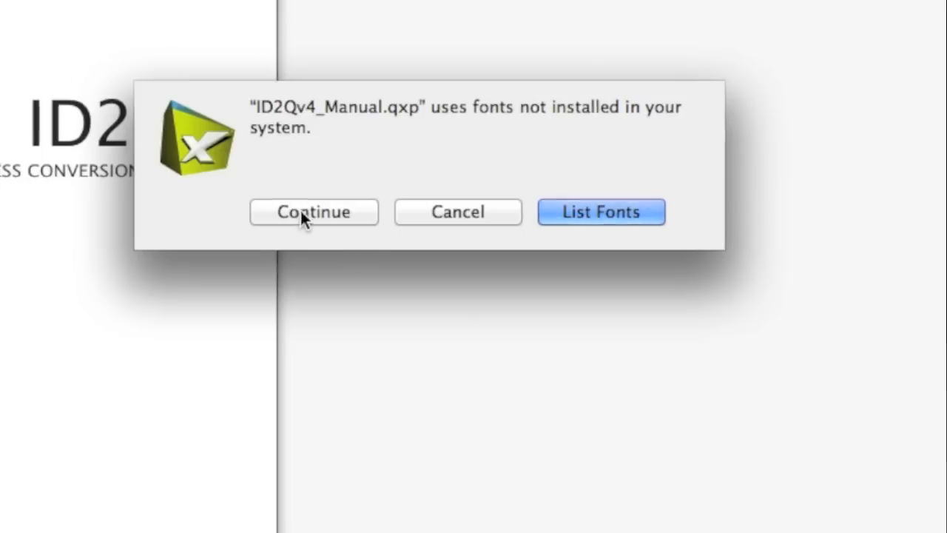
- Continue past the missing-fonts alert and browse the converted ID2Qv4_Manual.qxp pages
{"action": "left_click", "coordinate": [313, 212]}
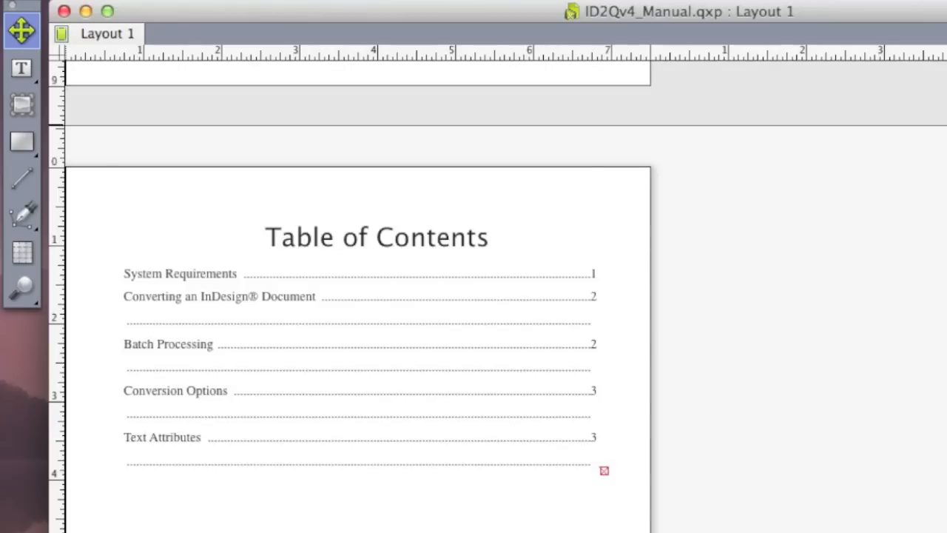
{"action": "scroll", "scroll_direction": "down", "scroll_amount": 3}
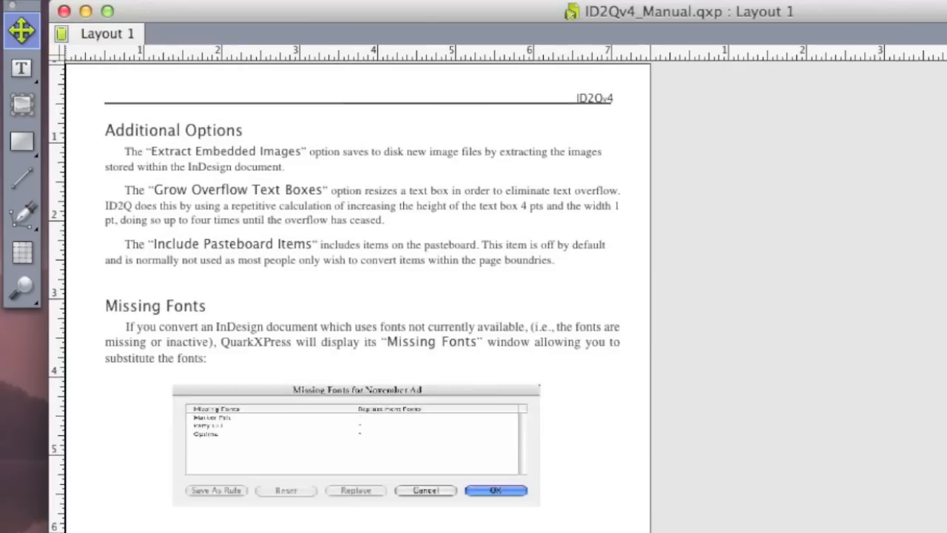
{"action": "mouse_move", "coordinate": [347, 418]}
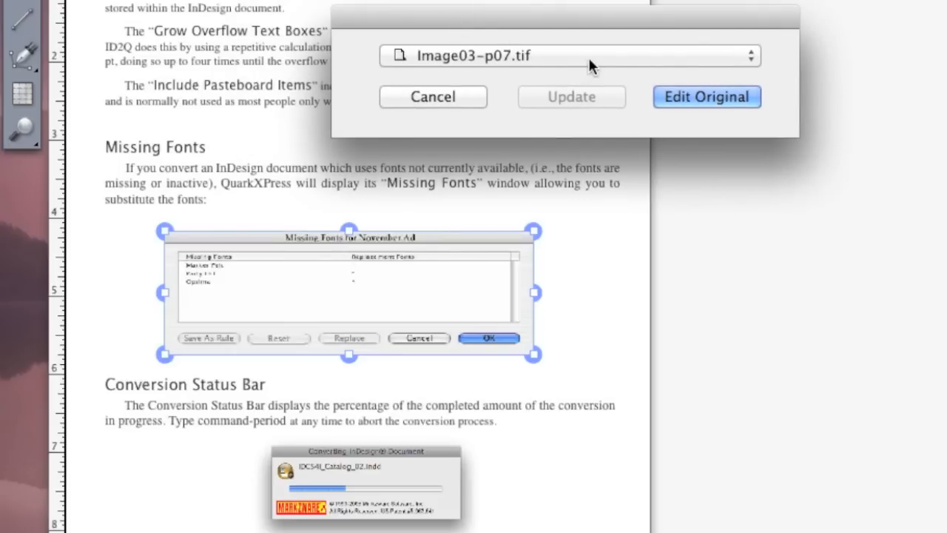
- Reveal the ID2Qv4_Manual folder holding Image03-p07.tif in the Finder
{"action": "left_click", "coordinate": [570, 56]}
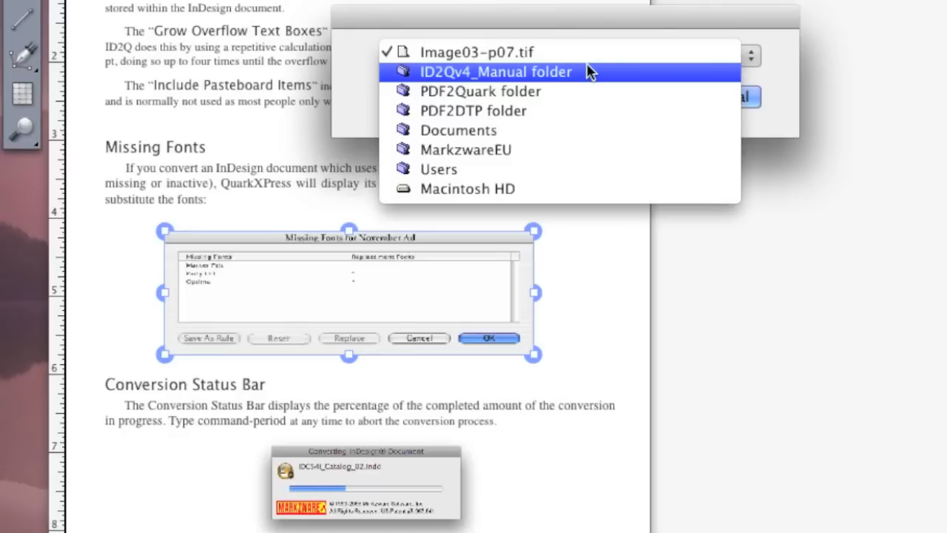
{"action": "mouse_move", "coordinate": [548, 85]}
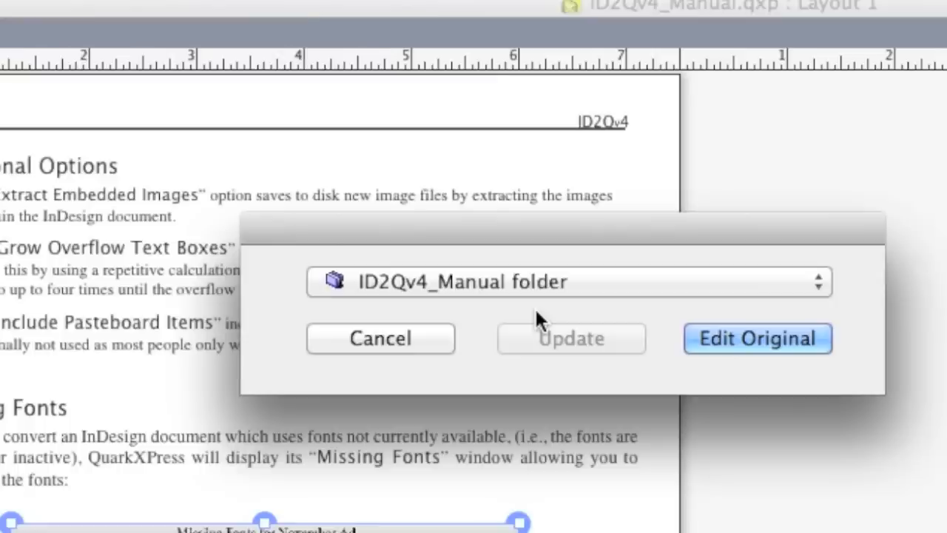
{"action": "left_click", "coordinate": [756, 338]}
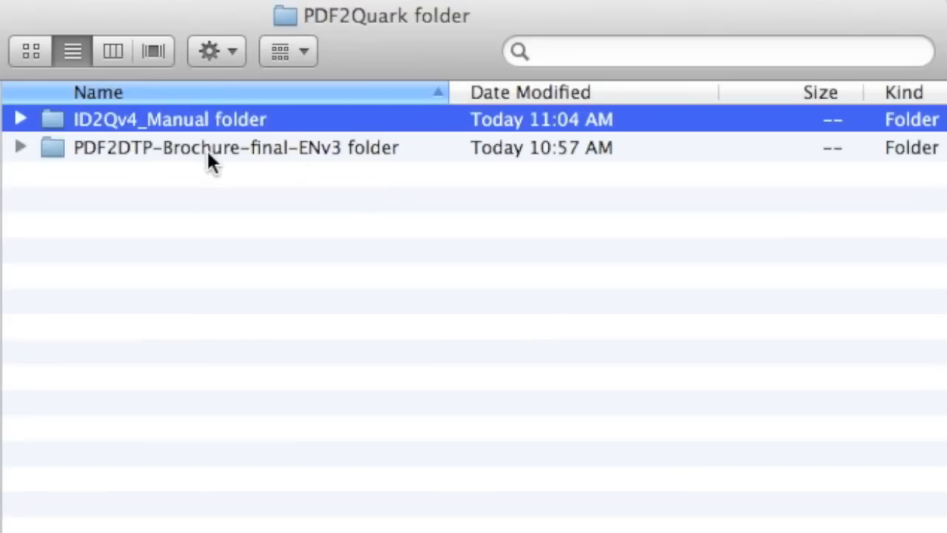
- Enter the PDF2DTP-Brochure-final-ENv3 folder and select one extracted TIFF image
{"action": "double_click", "coordinate": [235, 148]}
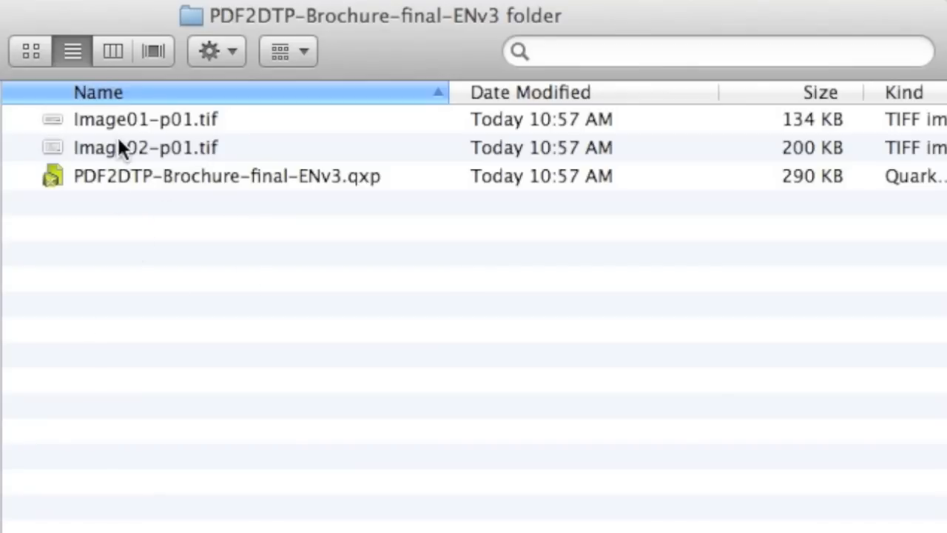
{"action": "left_click", "coordinate": [30, 51]}
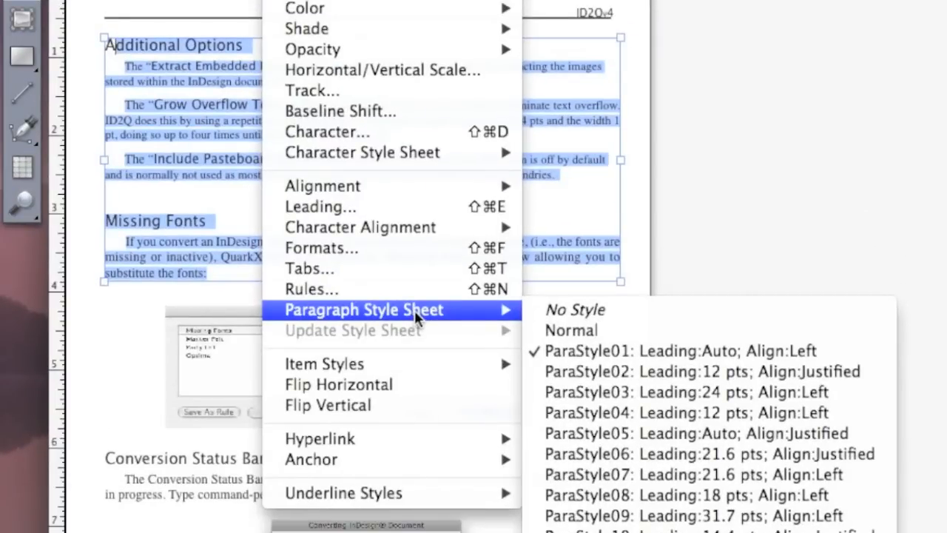
{"action": "mouse_move", "coordinate": [570, 330]}
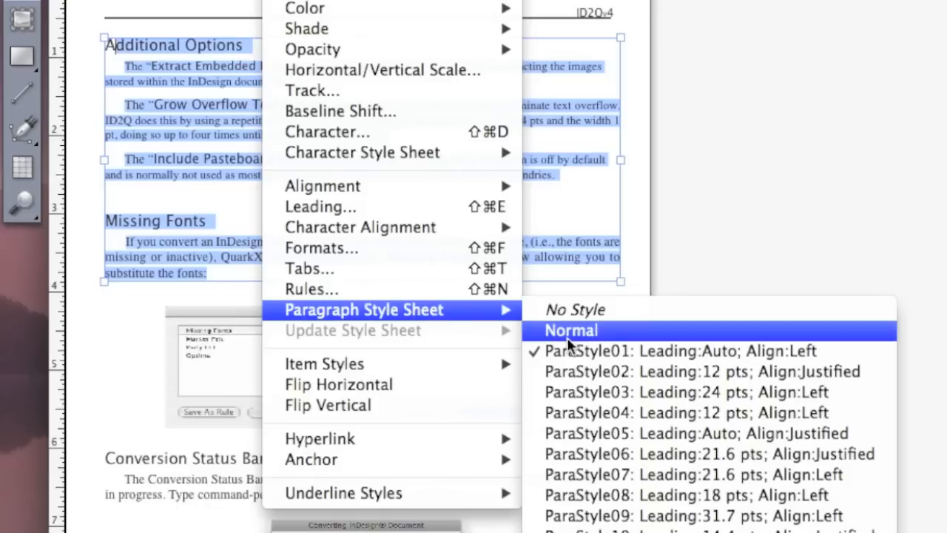
{"action": "mouse_move", "coordinate": [640, 392]}
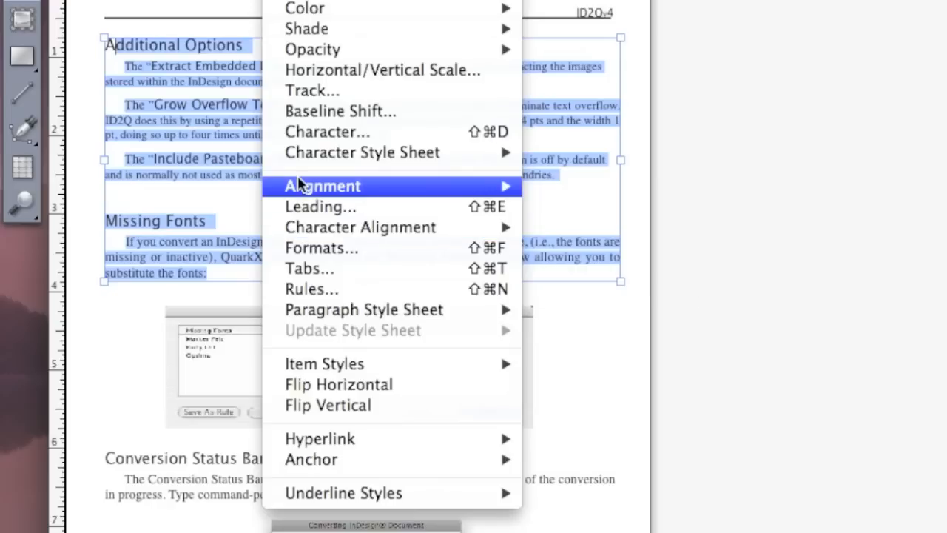
{"action": "mouse_move", "coordinate": [226, 169]}
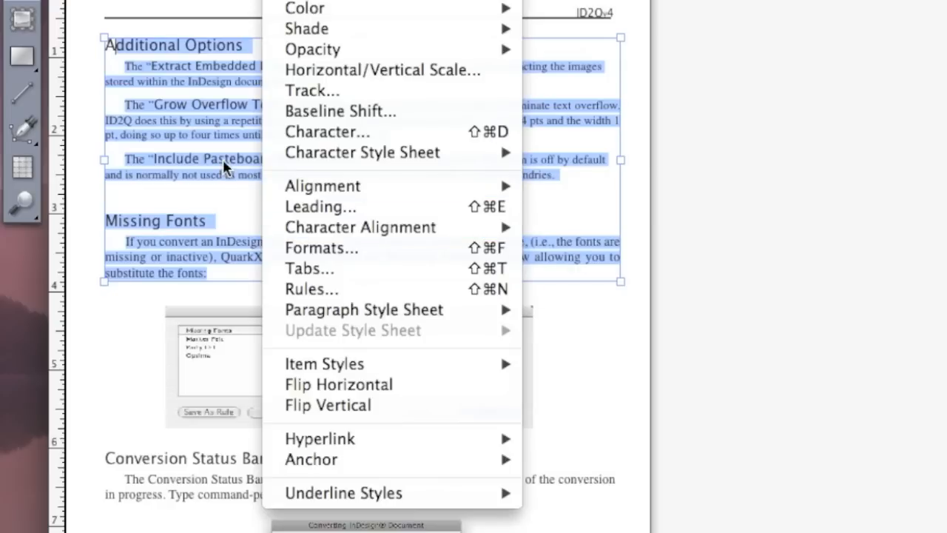